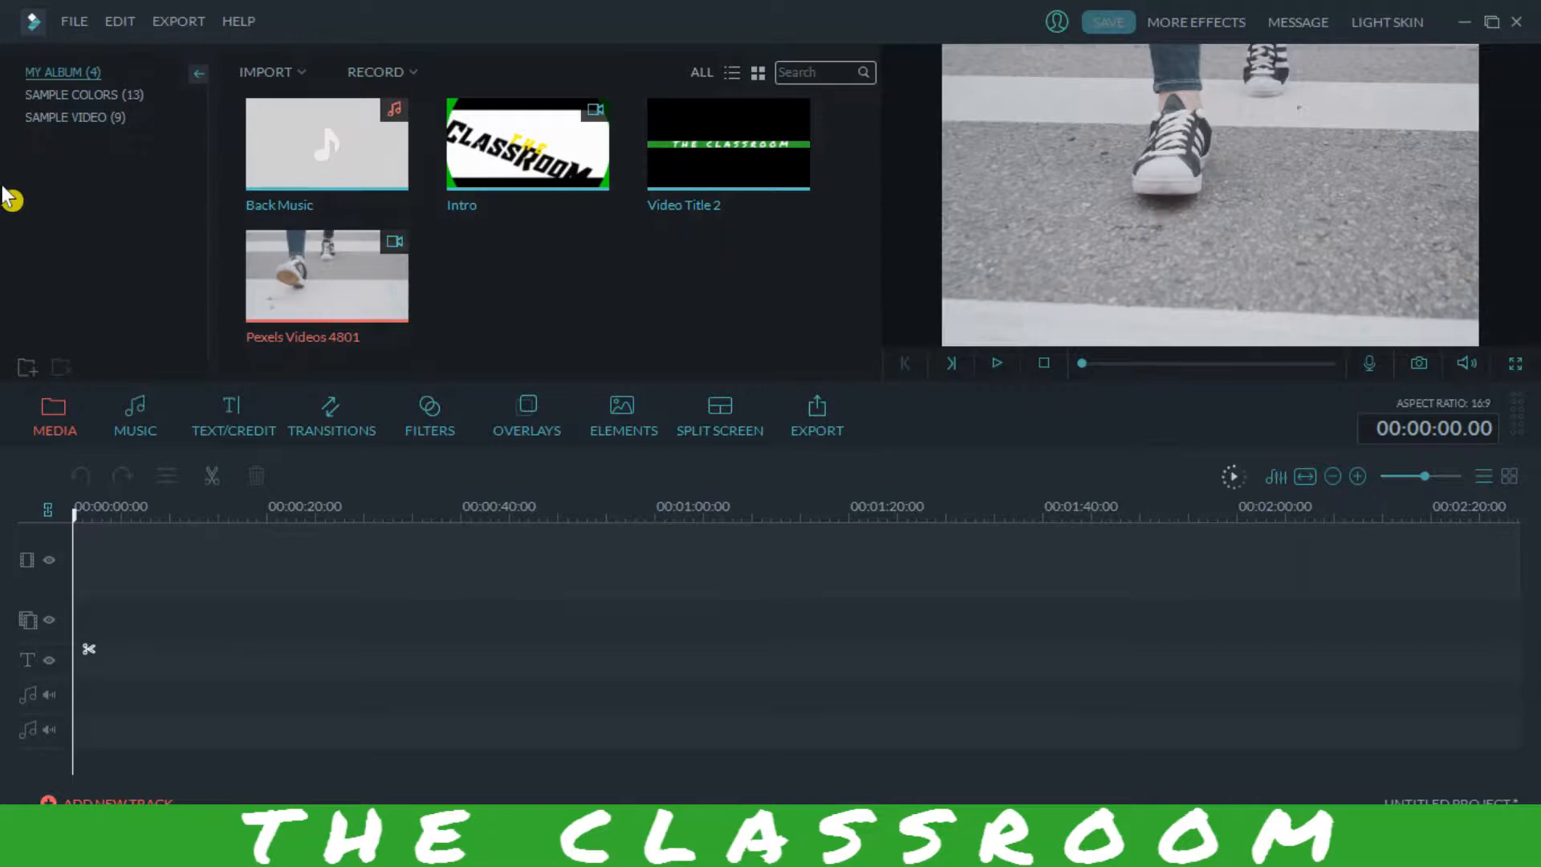
# - Import more walking clips, including Memory of a Woman and Pexels Videos 4996, into My Album
pyautogui.click(74, 21)
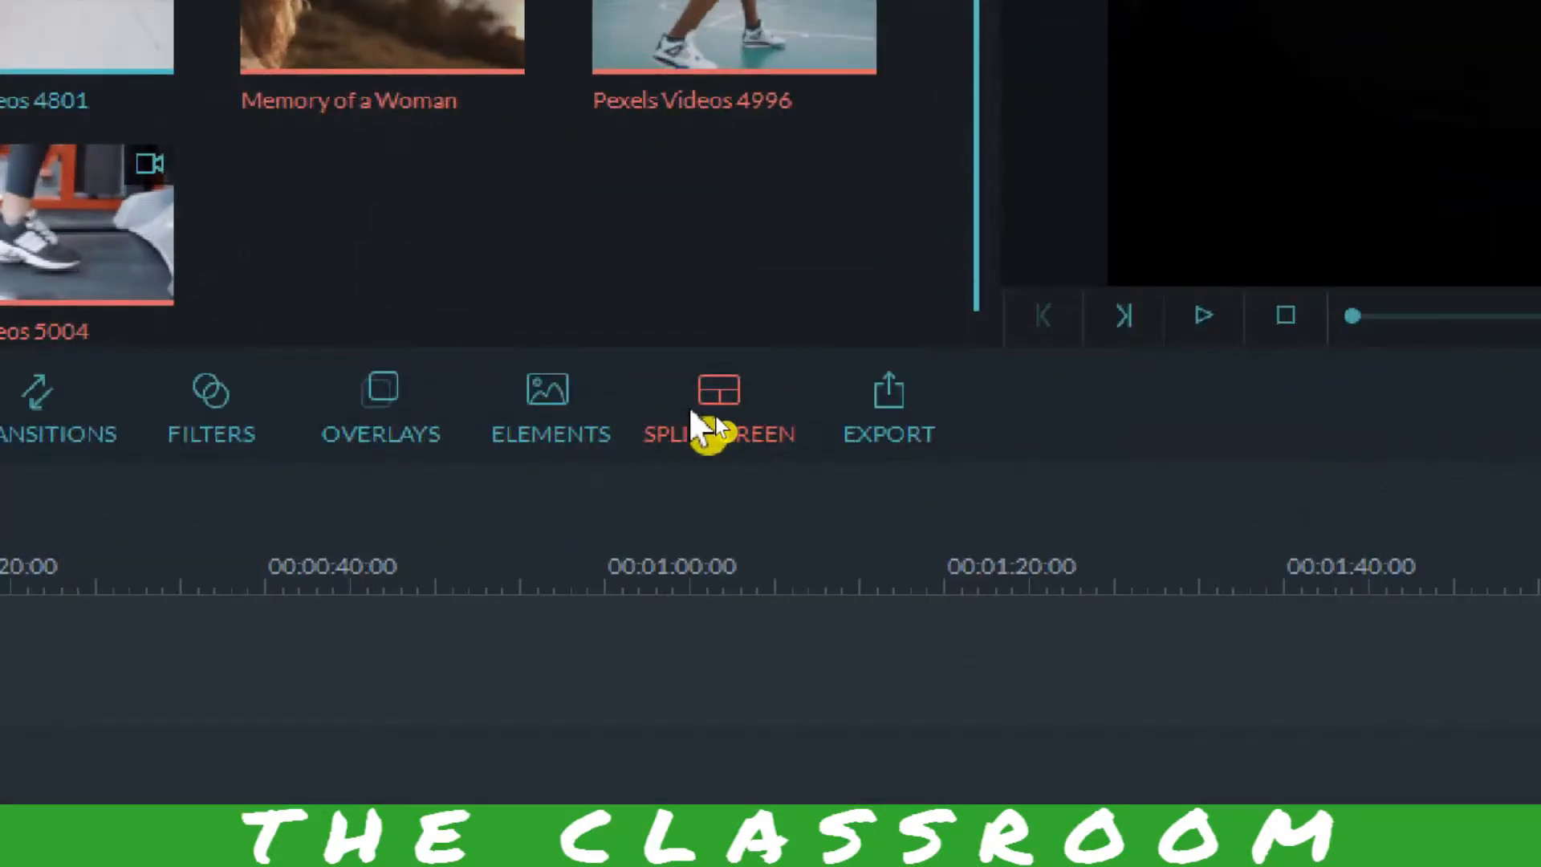
# - Show the split-screen layout collection to preview the 4 Screen E grid
pyautogui.click(719, 408)
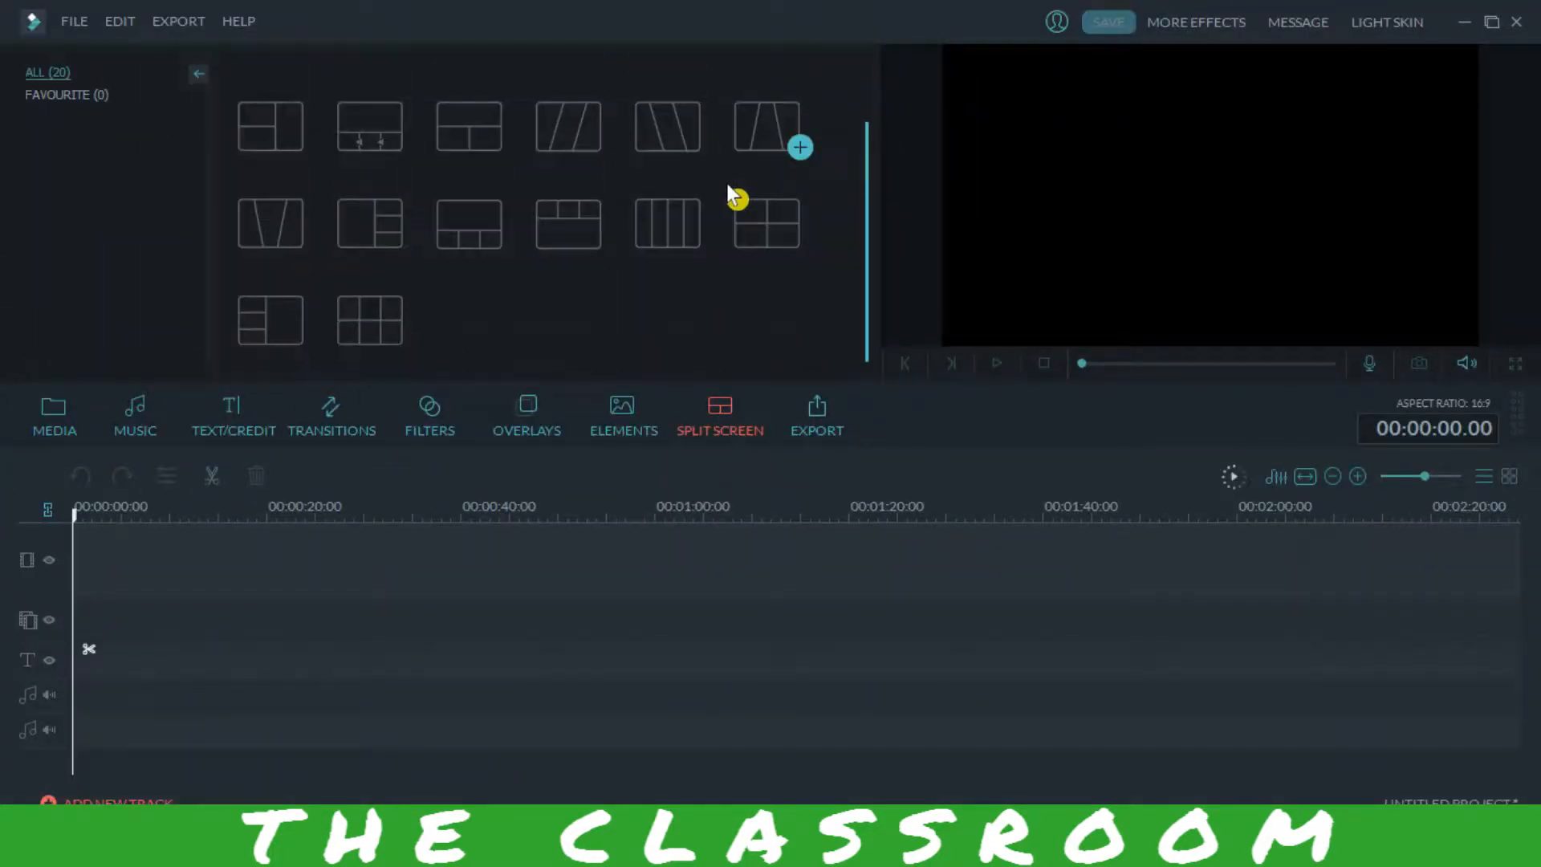
pyautogui.moveTo(368, 319)
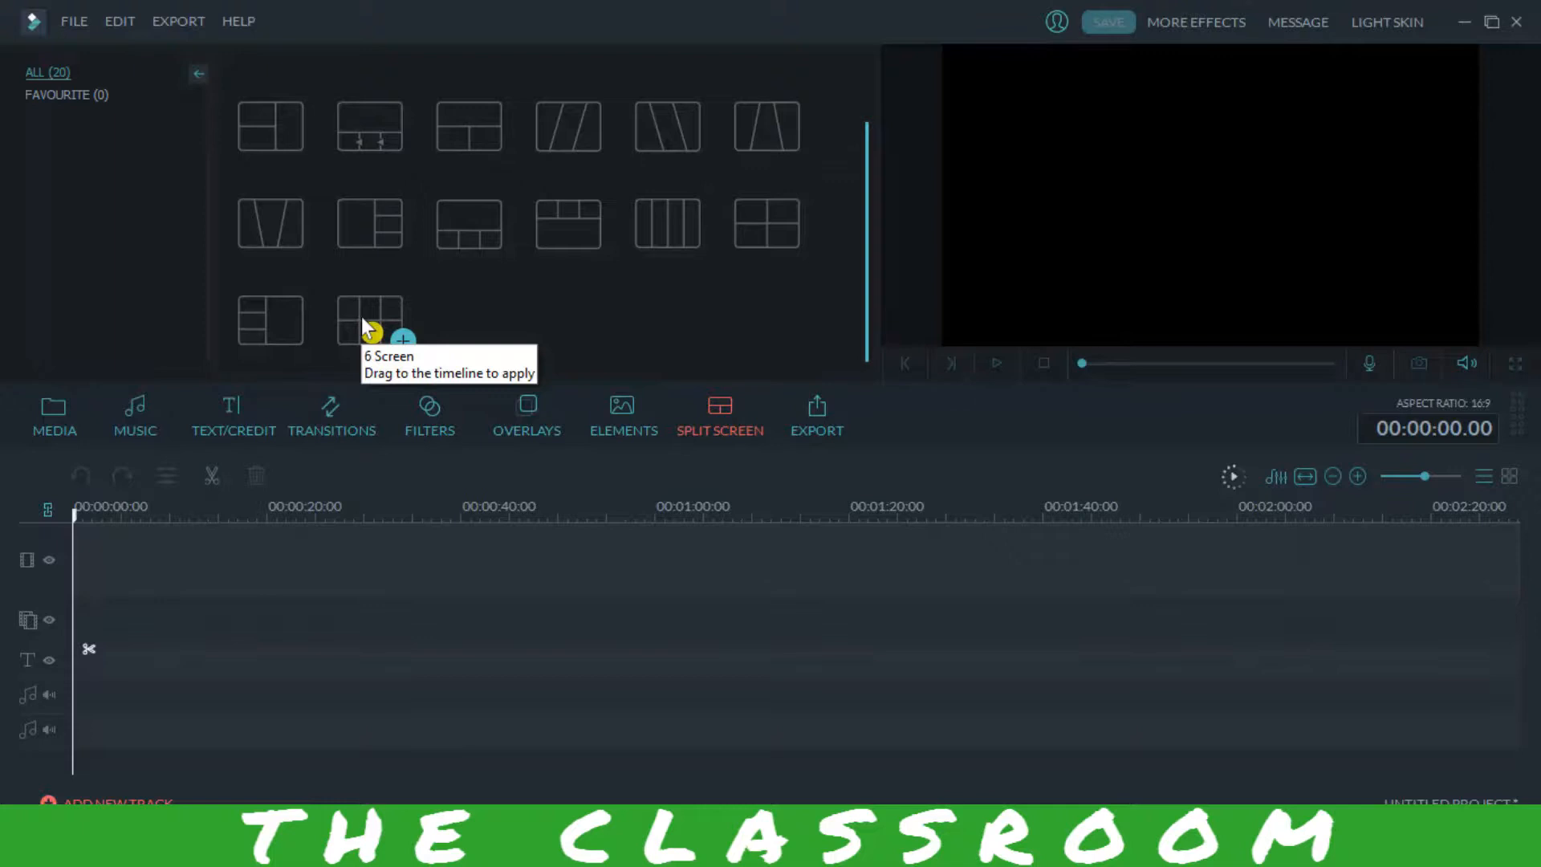
pyautogui.moveTo(430, 310)
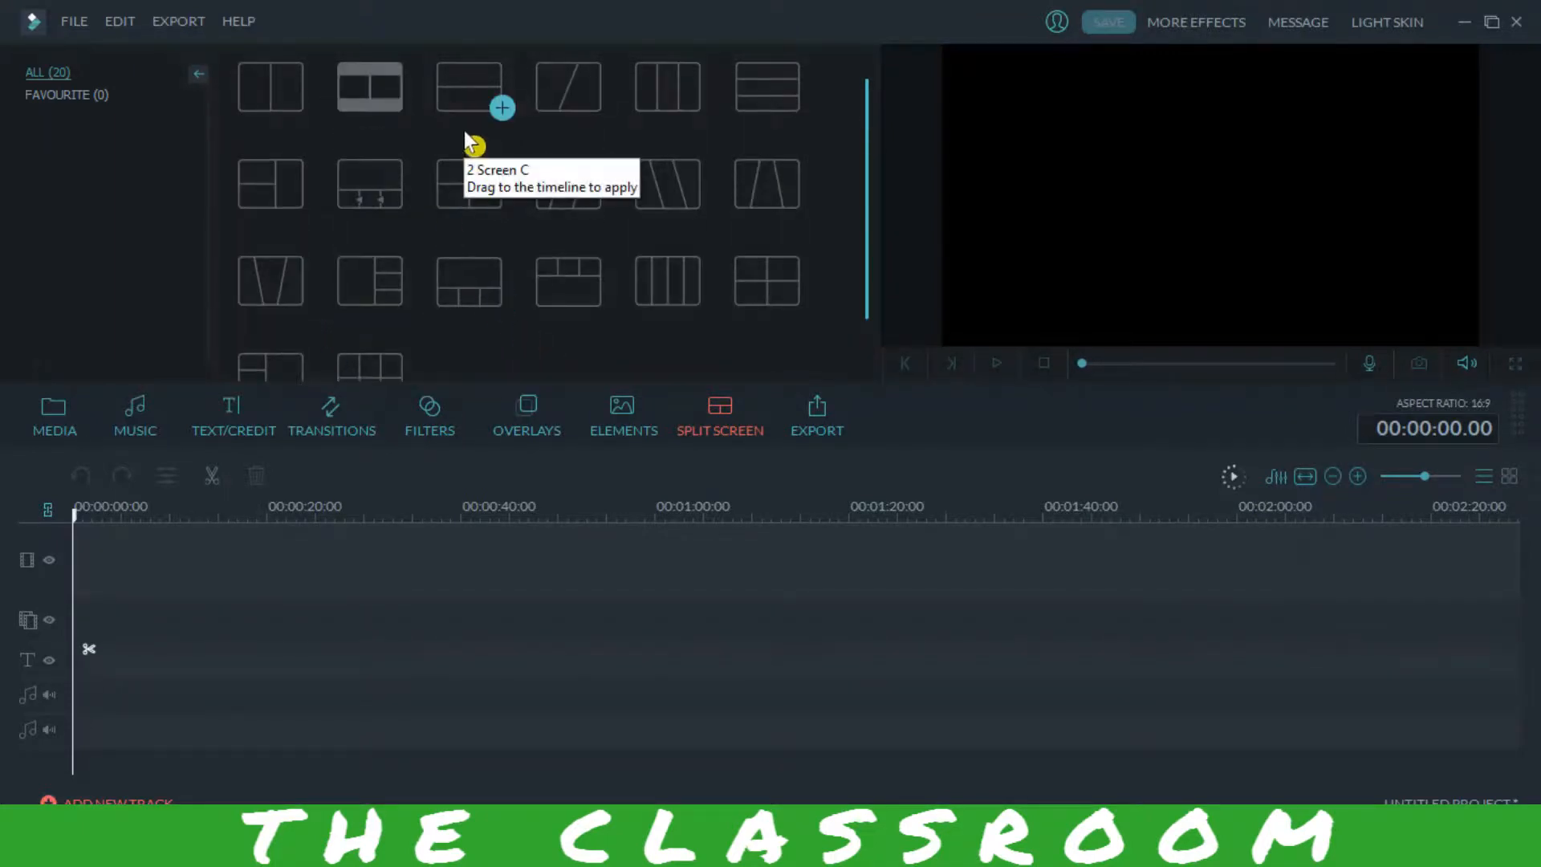
pyautogui.moveTo(766, 280)
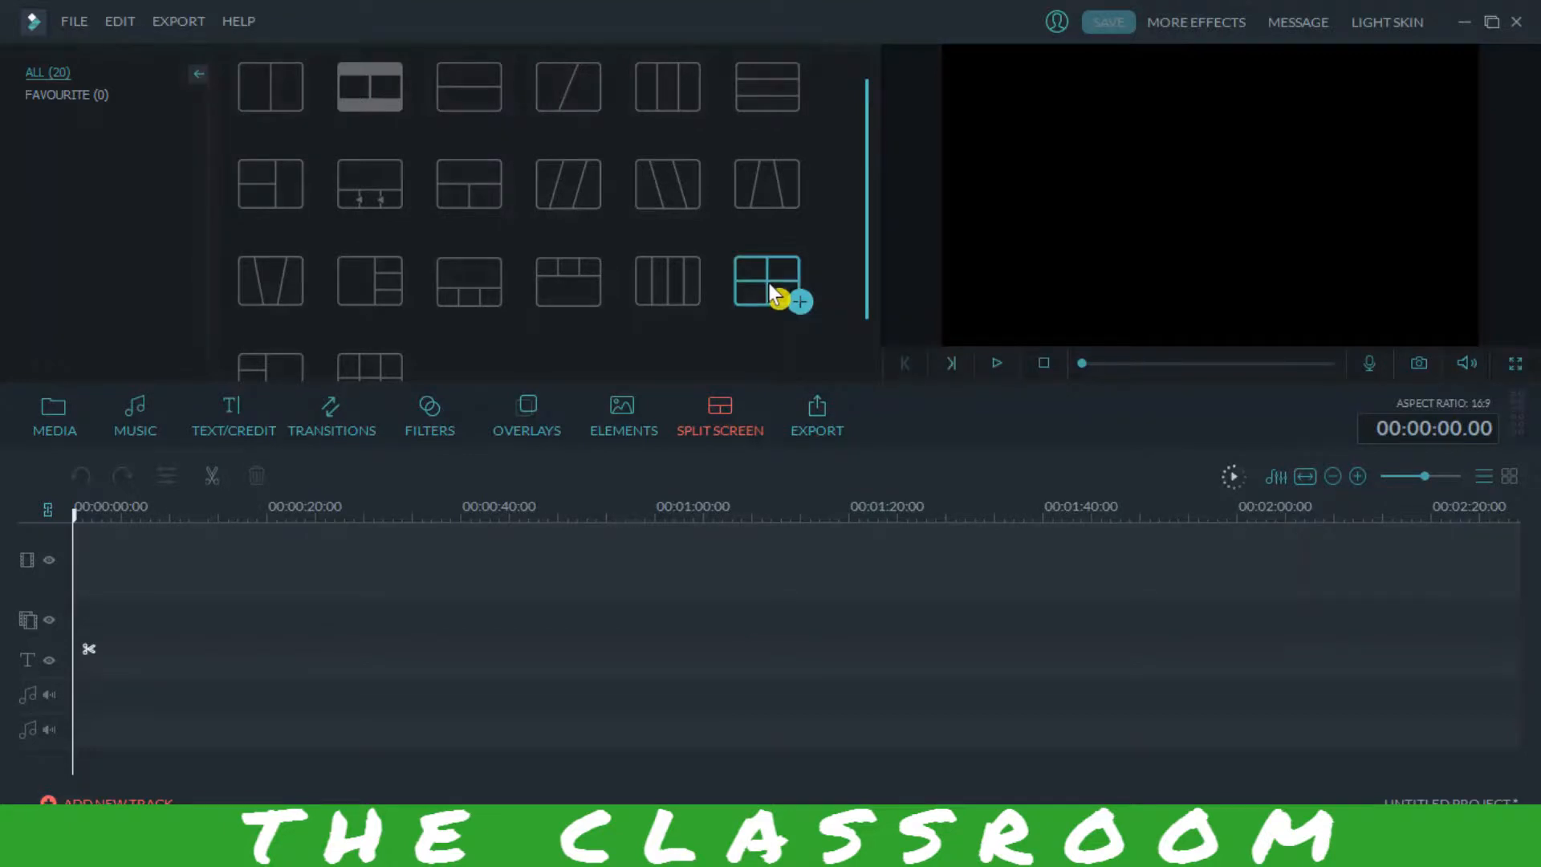
pyautogui.moveTo(765, 280)
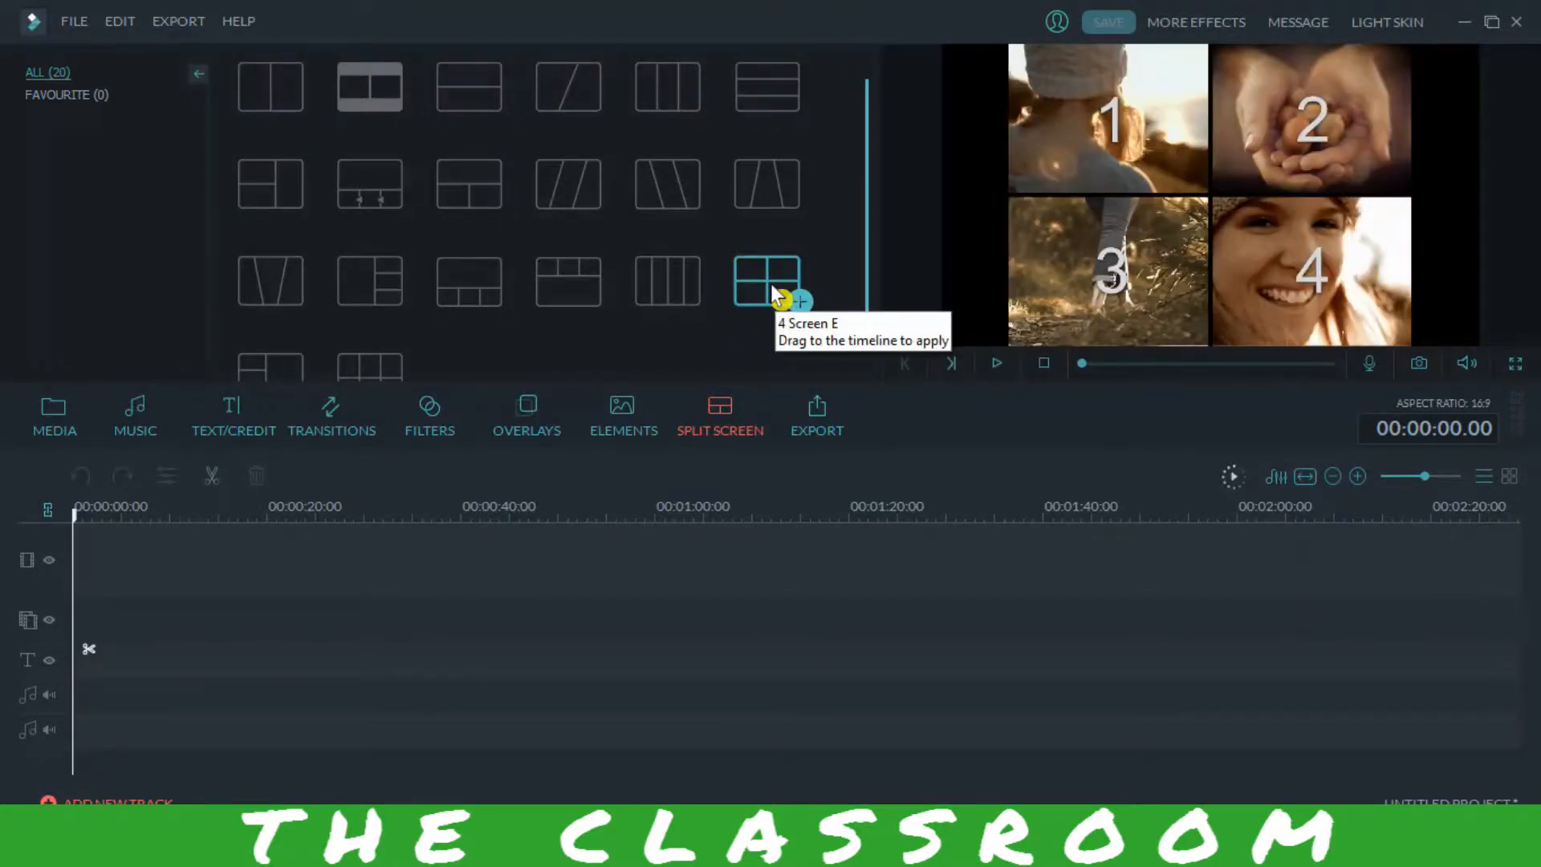
# - Place 4 Screen E at the timeline start and fill its panels, including Pexels Videos 5004
pyautogui.moveTo(766, 281); pyautogui.dragTo(95, 560)
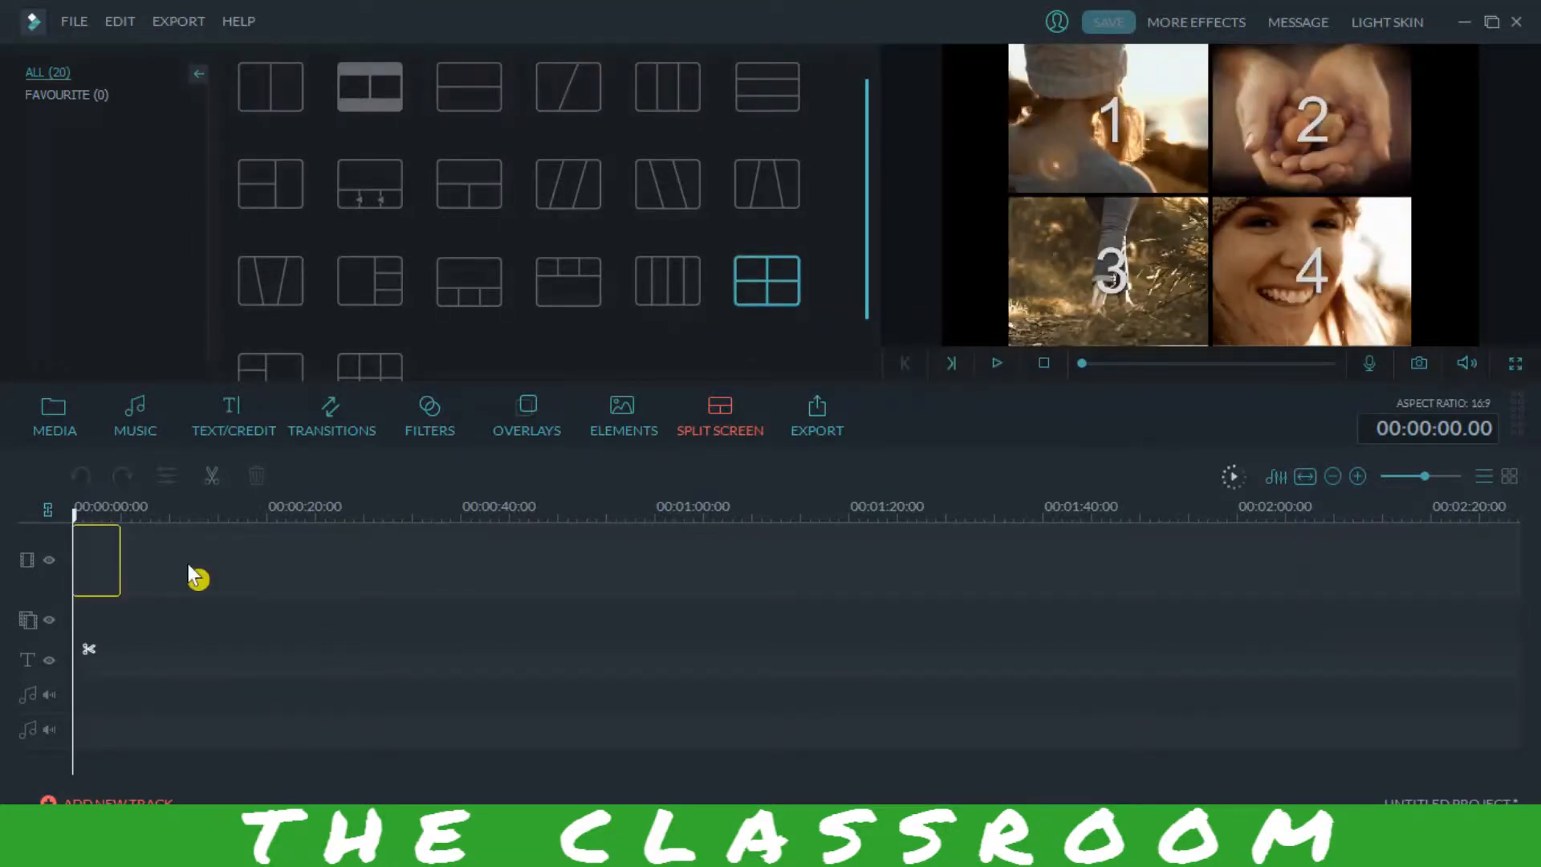
pyautogui.click(765, 281)
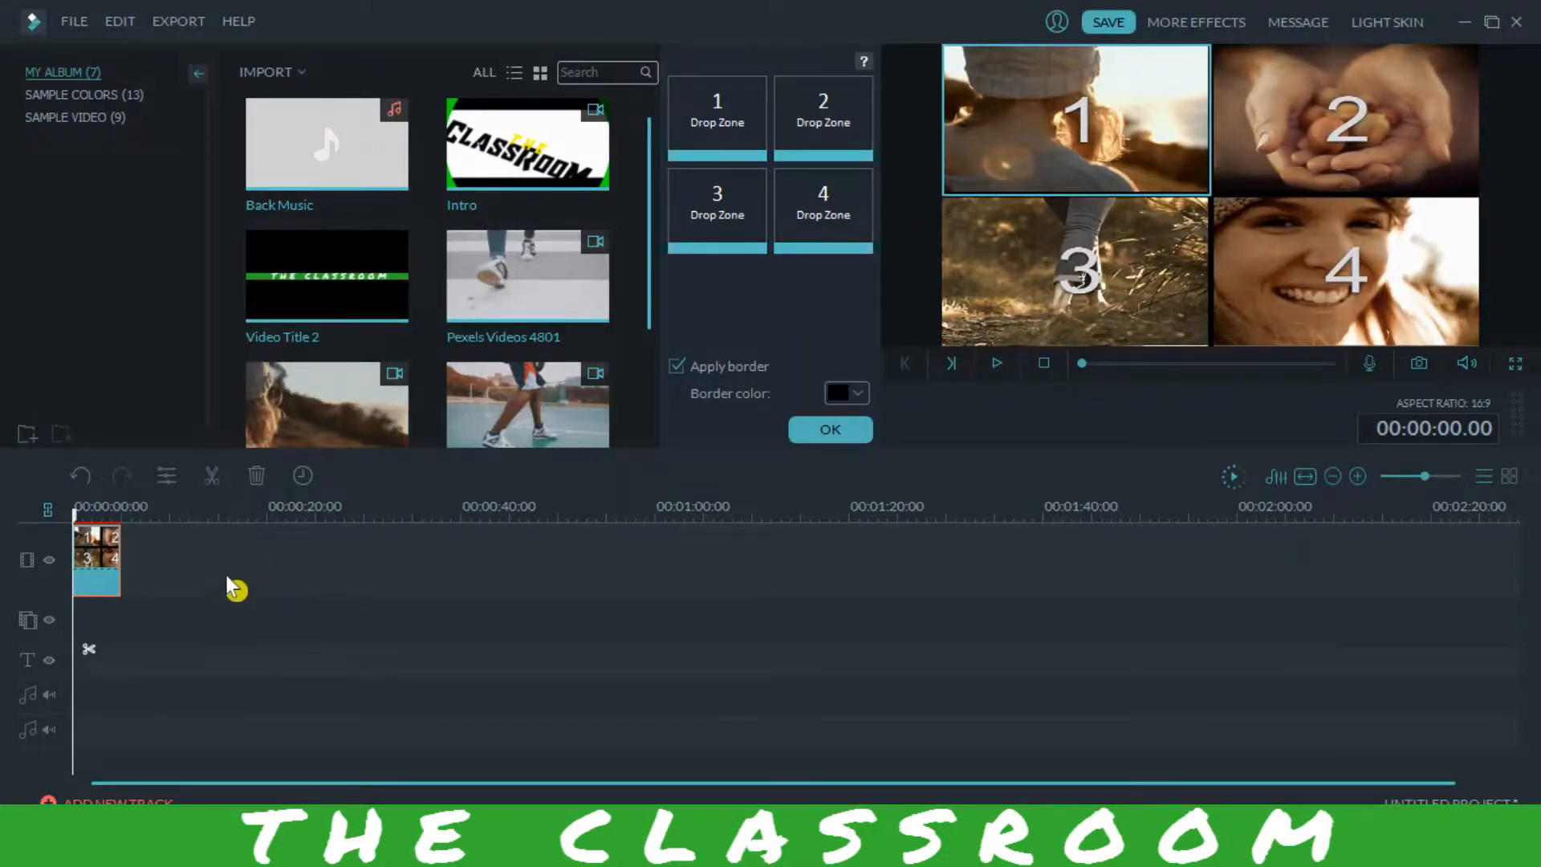
pyautogui.moveTo(359, 319)
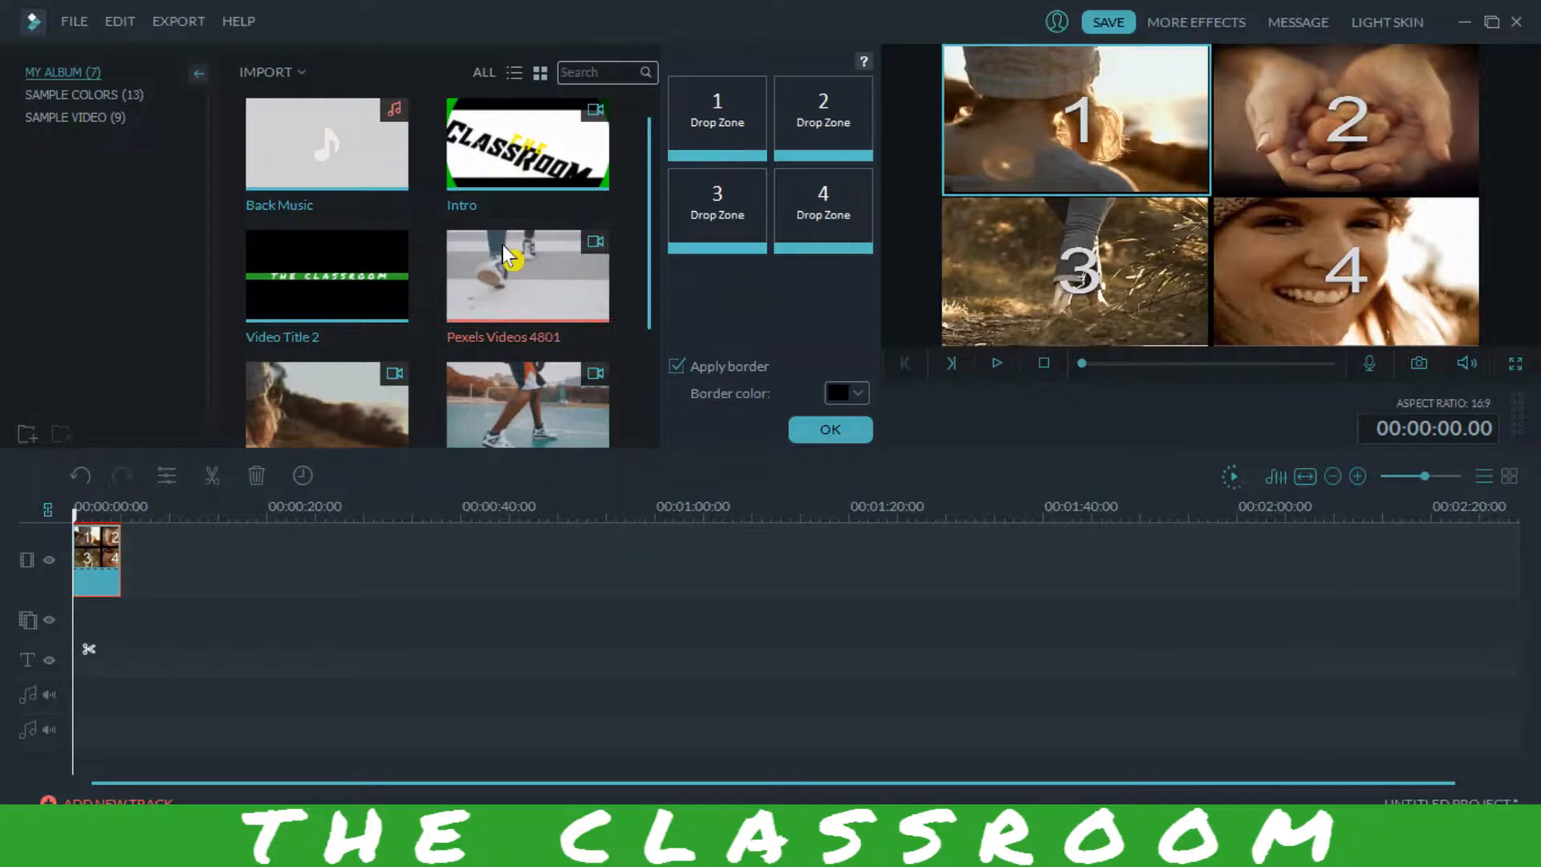
pyautogui.moveTo(536, 316)
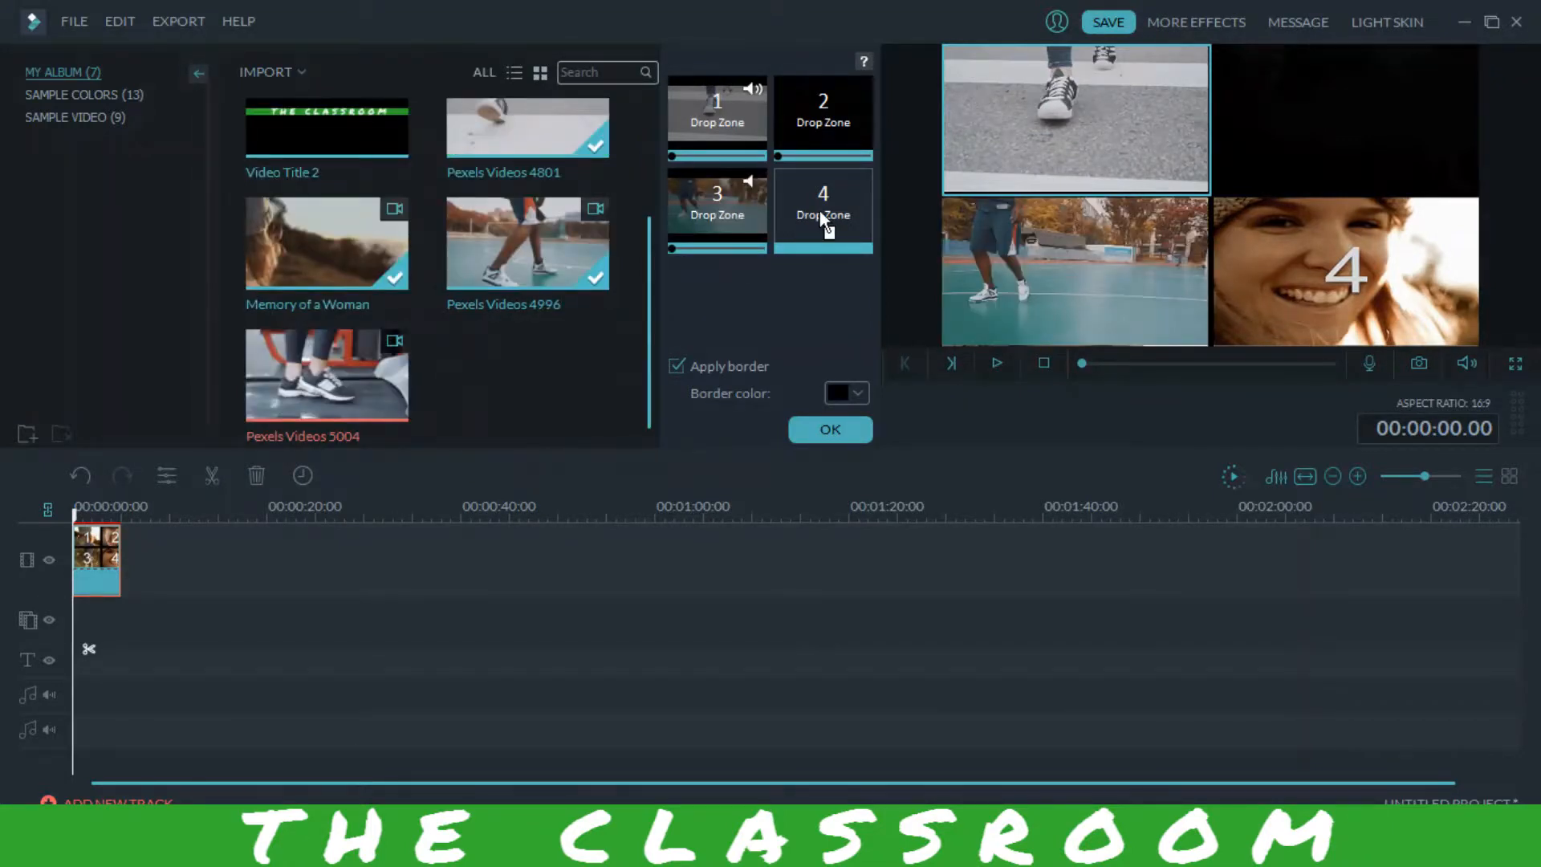
pyautogui.moveTo(327, 373); pyautogui.dragTo(823, 207)
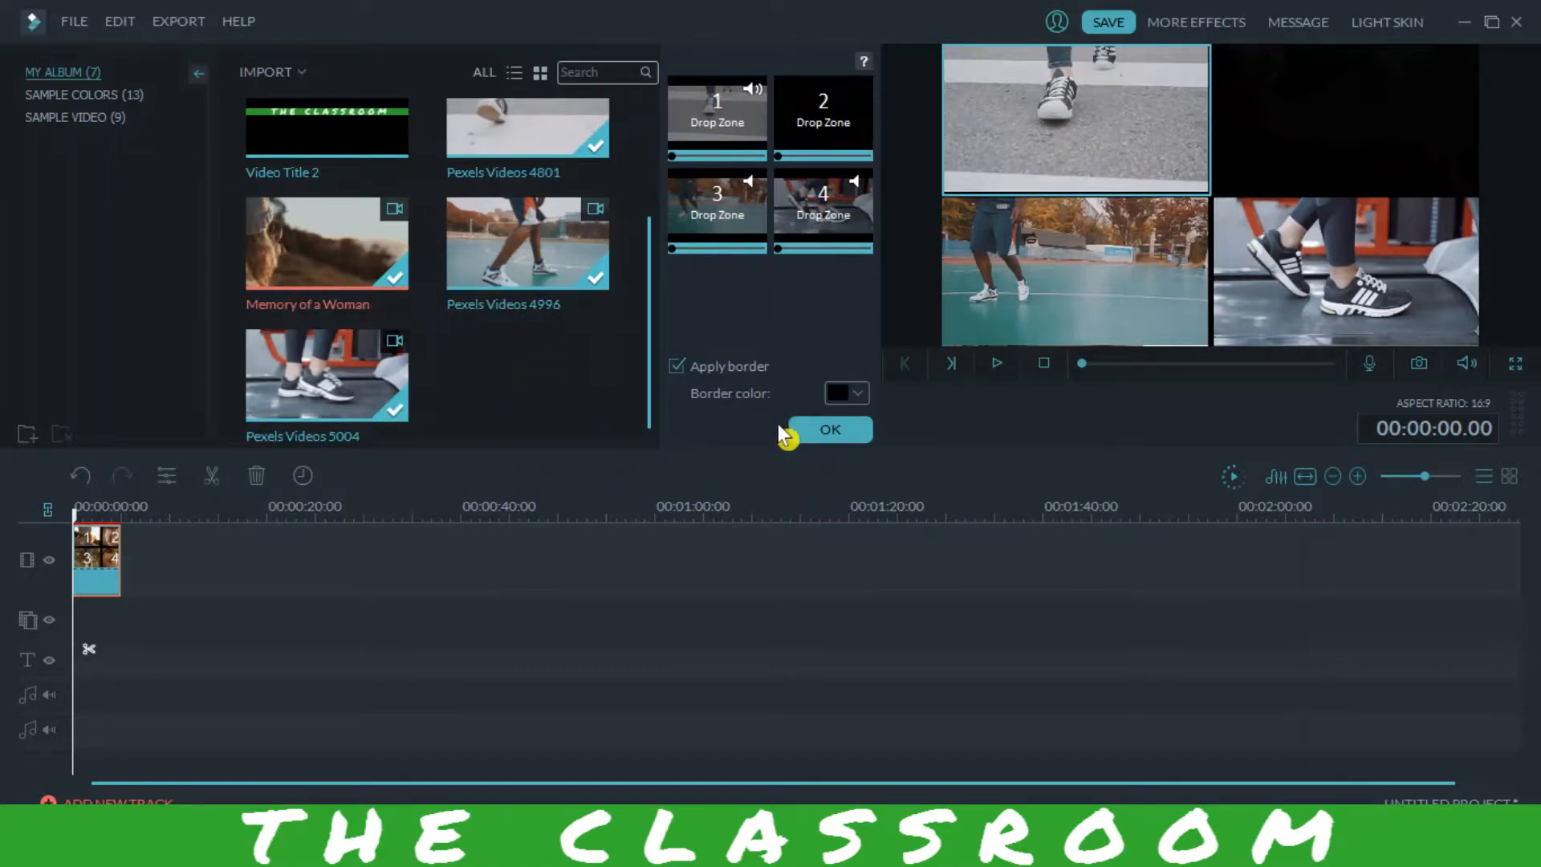
pyautogui.click(828, 429)
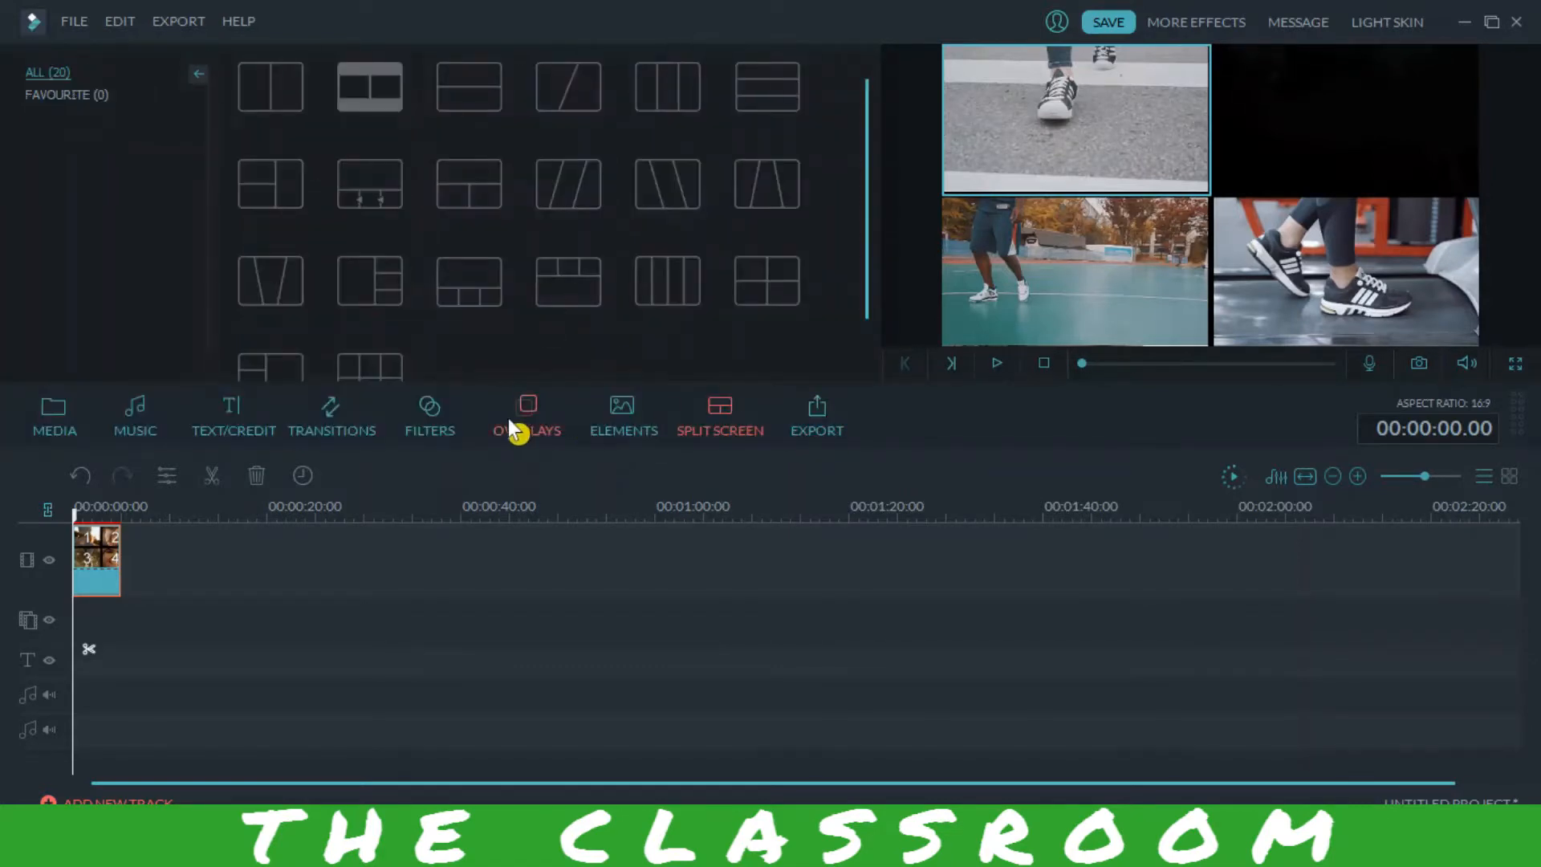
# - Put Back Music on the music track and trim it toward the split-screen clip's end
pyautogui.click(54, 415)
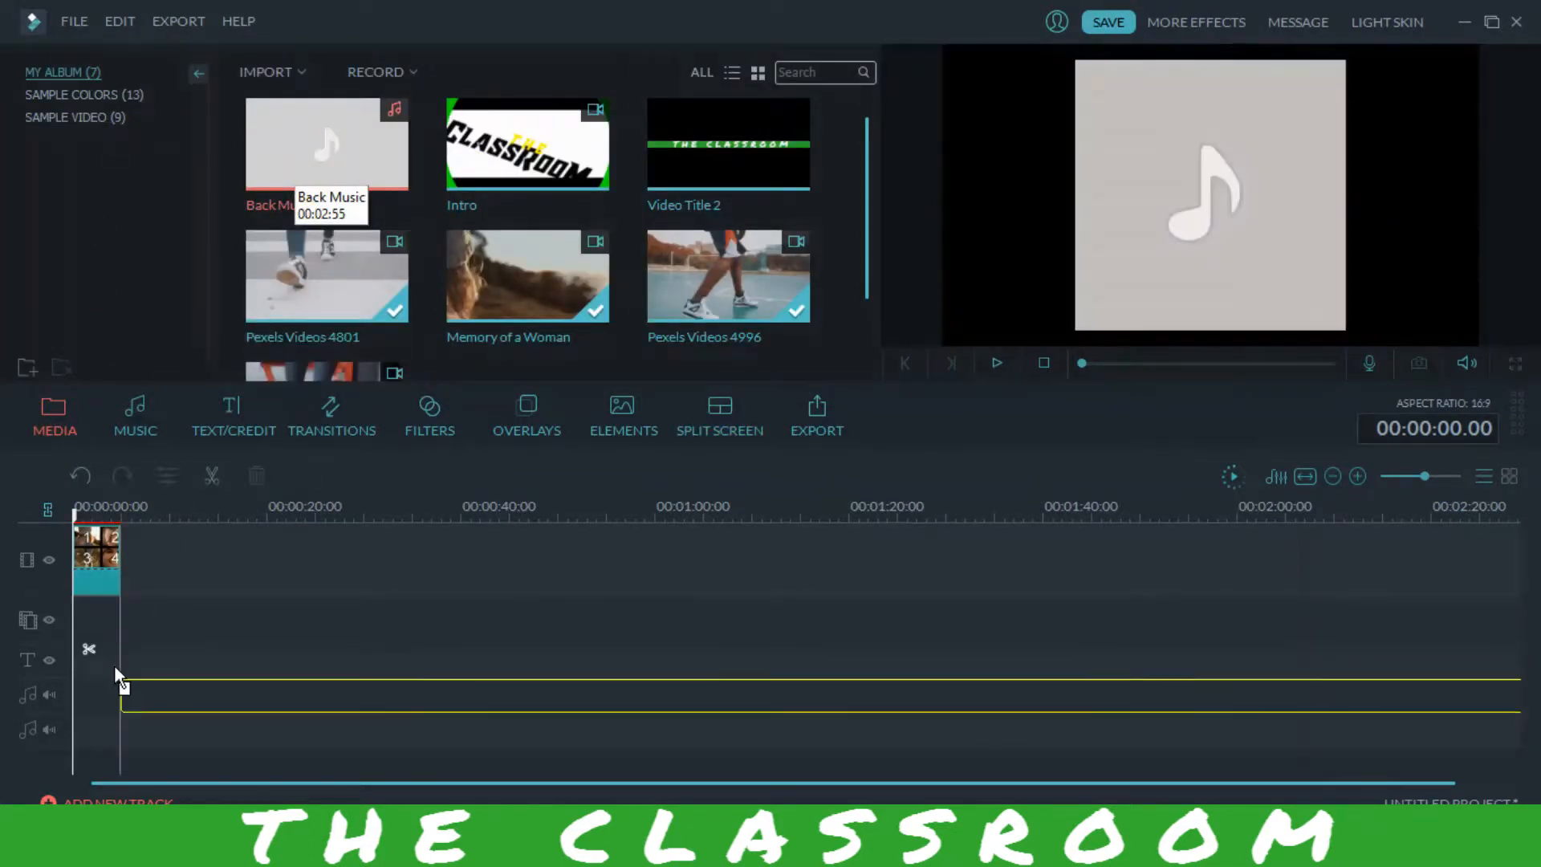
pyautogui.moveTo(327, 143); pyautogui.dragTo(147, 695)
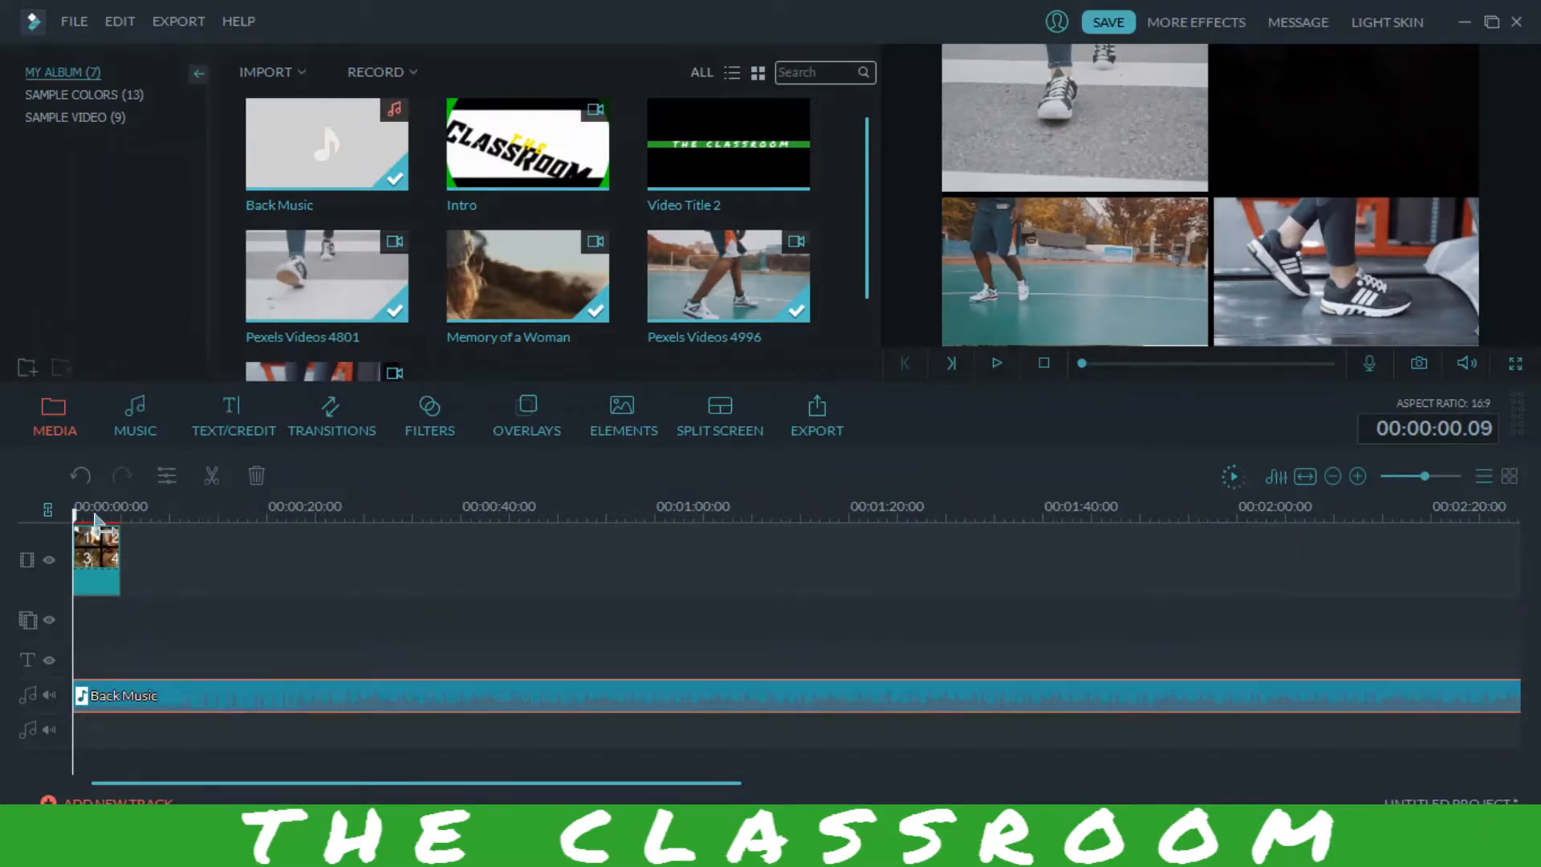
pyautogui.moveTo(78, 515); pyautogui.dragTo(119, 515)
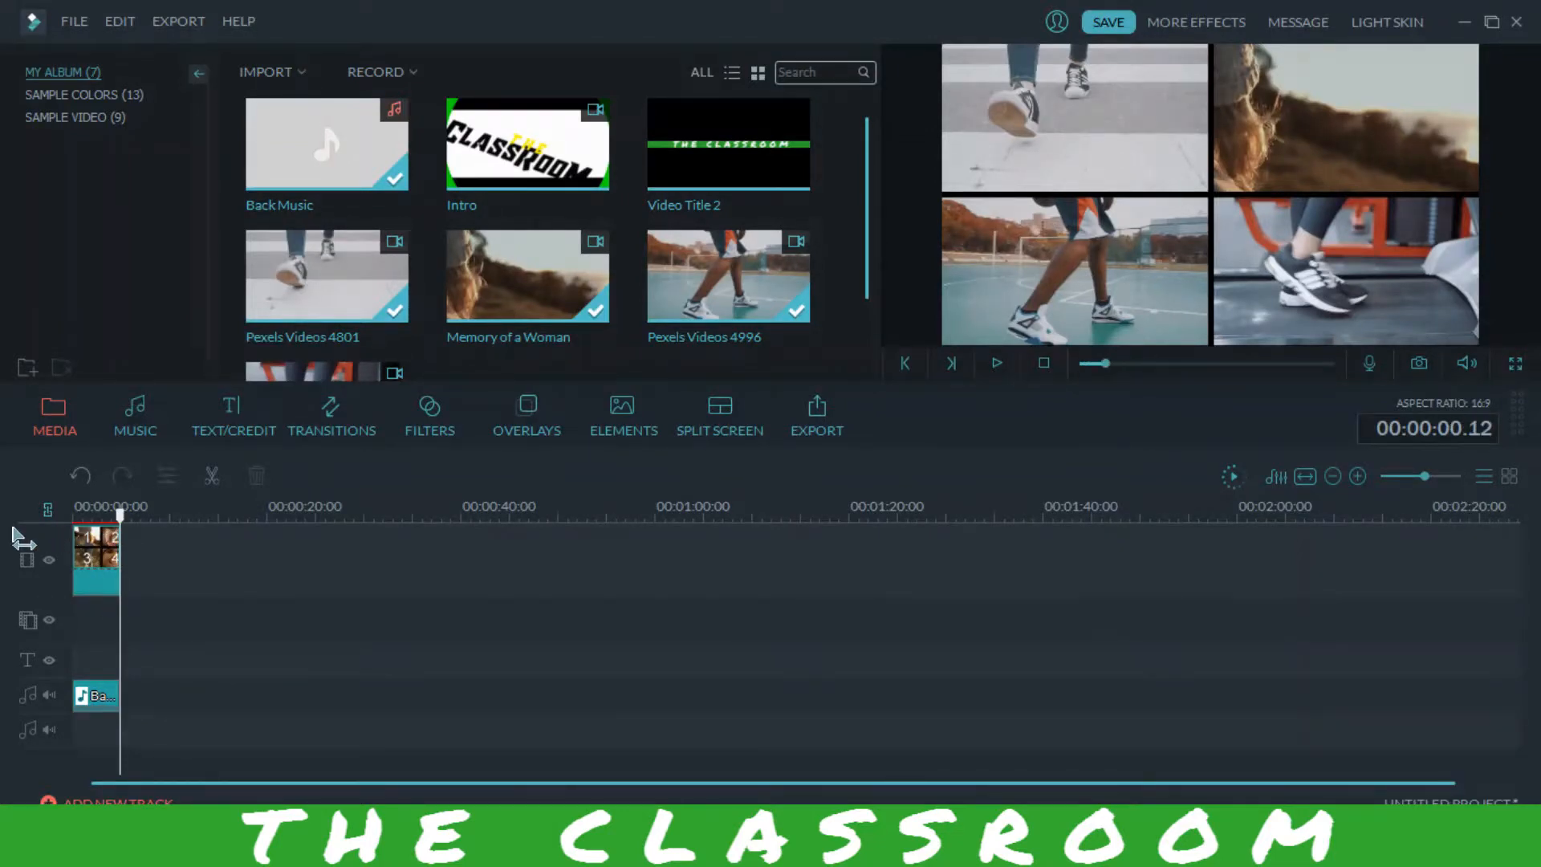
# - Play the split screen with its background music in the preview, then stop playback
pyautogui.click(994, 362)
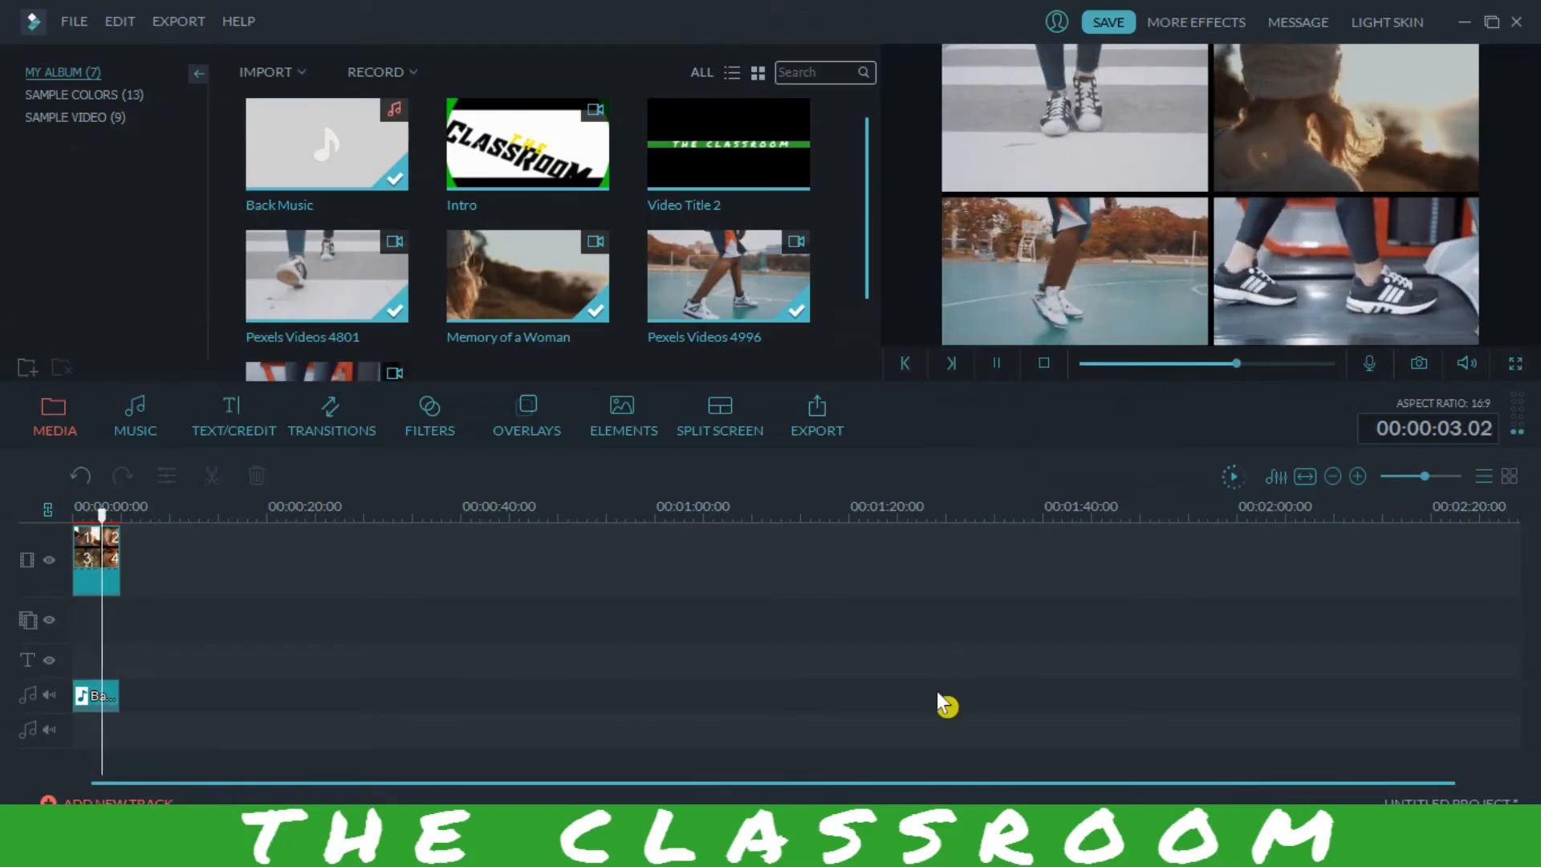
pyautogui.click(994, 363)
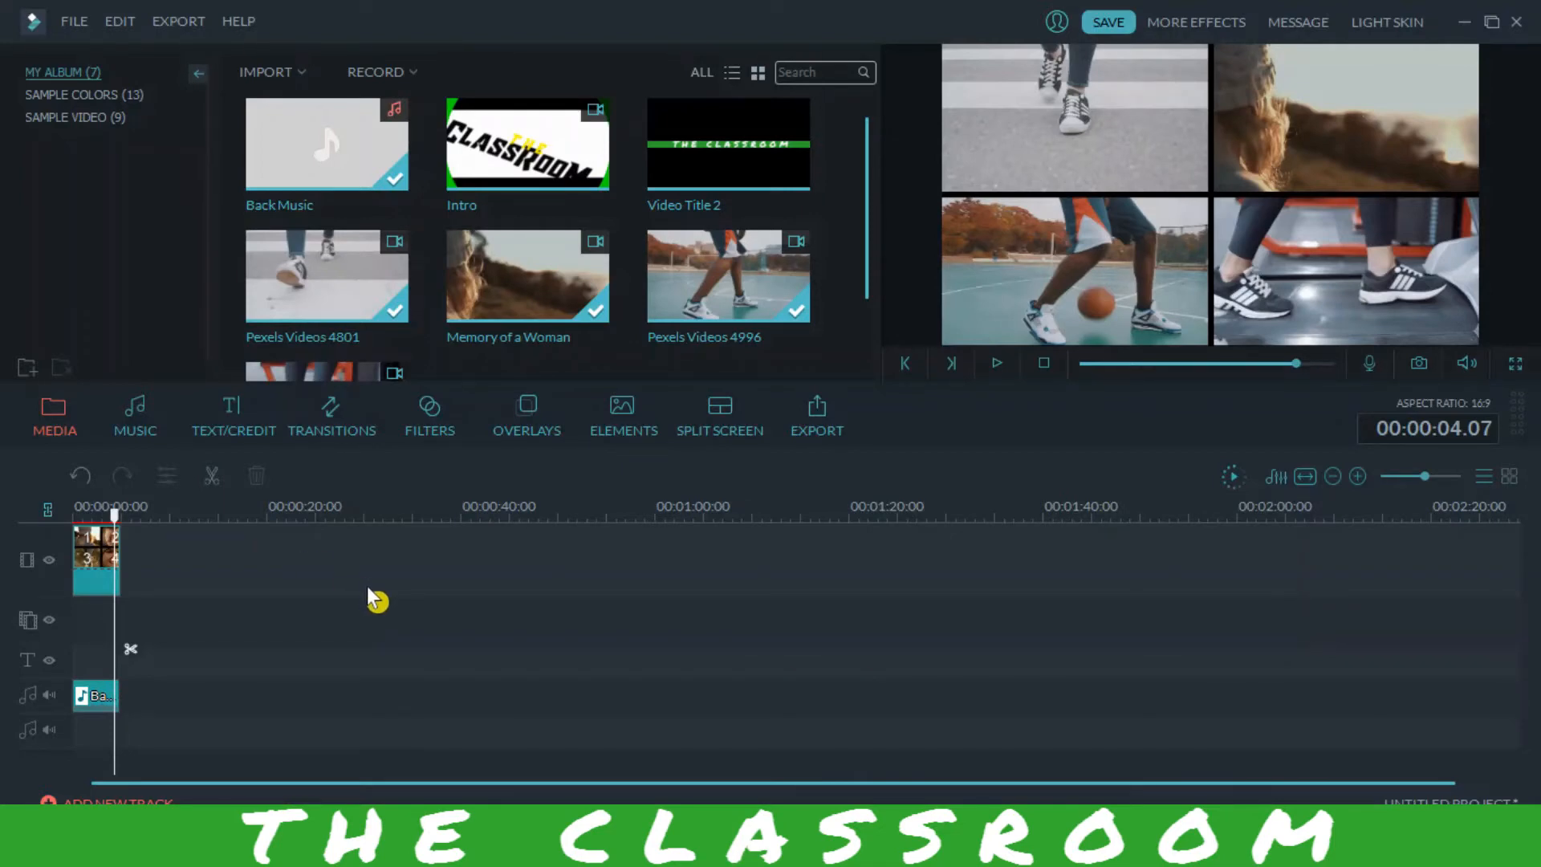
pyautogui.moveTo(438, 625)
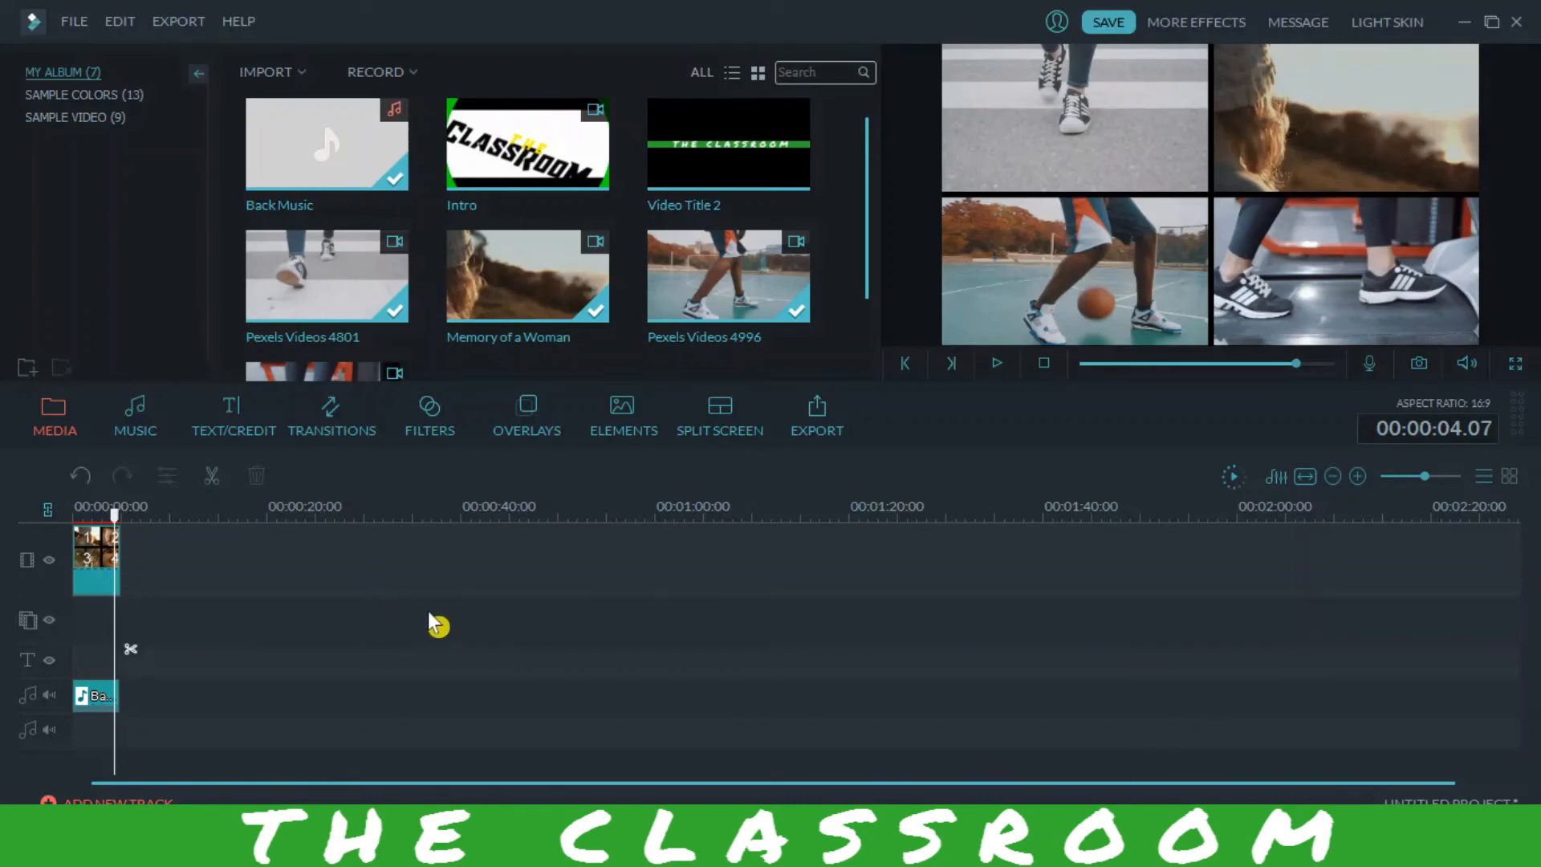